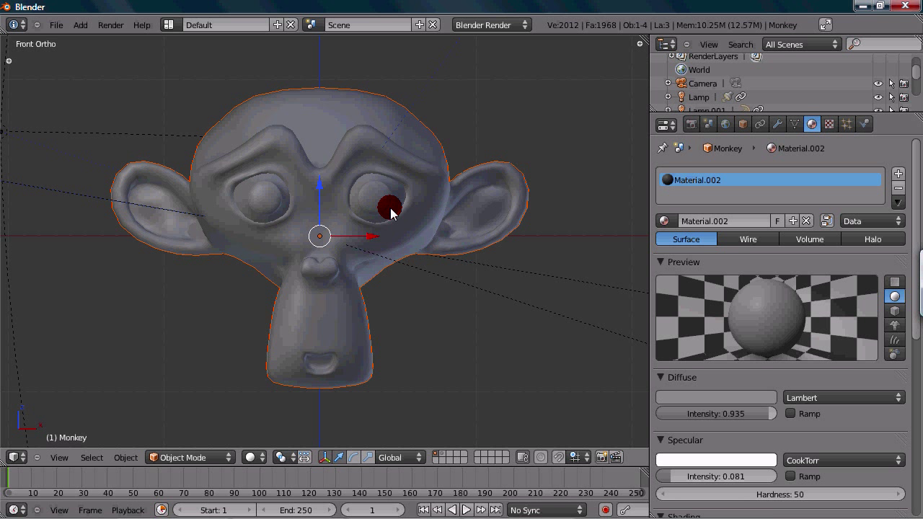
Duplicate the monkey head in place as Monkey.001 and enter mesh editing.
{"action": "key", "text": "Tab"}
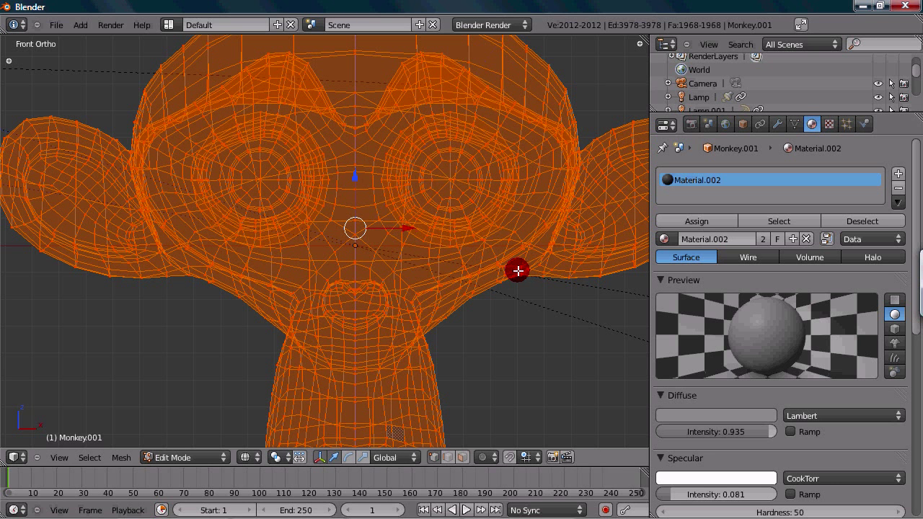
{"action": "mouse_move", "coordinate": [493, 309]}
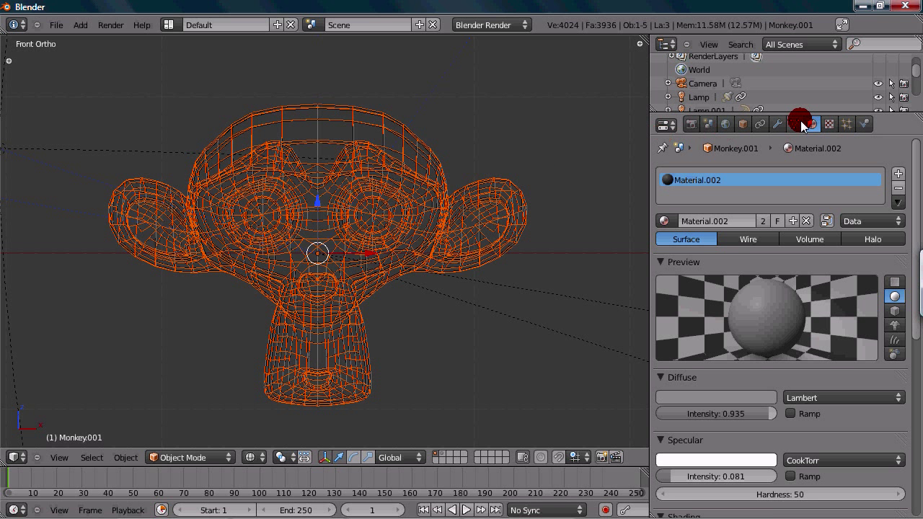
{"action": "mouse_move", "coordinate": [807, 124]}
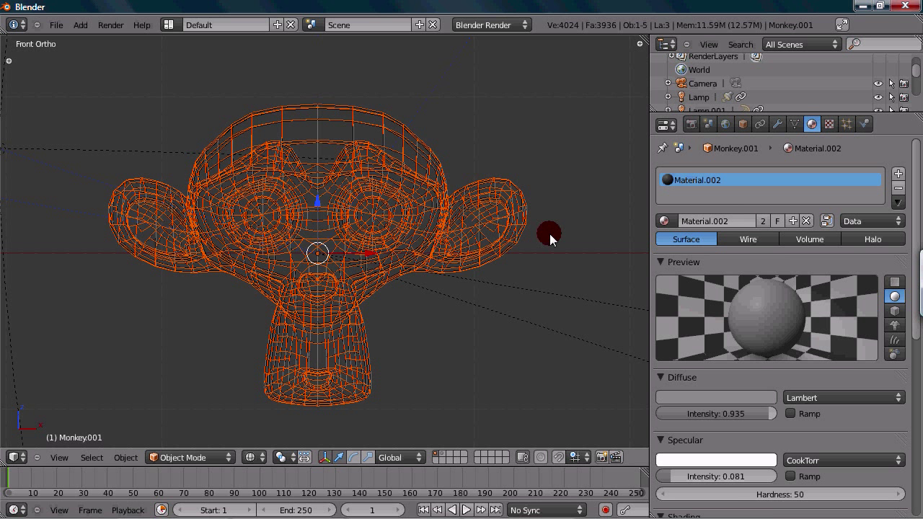
{"action": "mouse_move", "coordinate": [763, 221]}
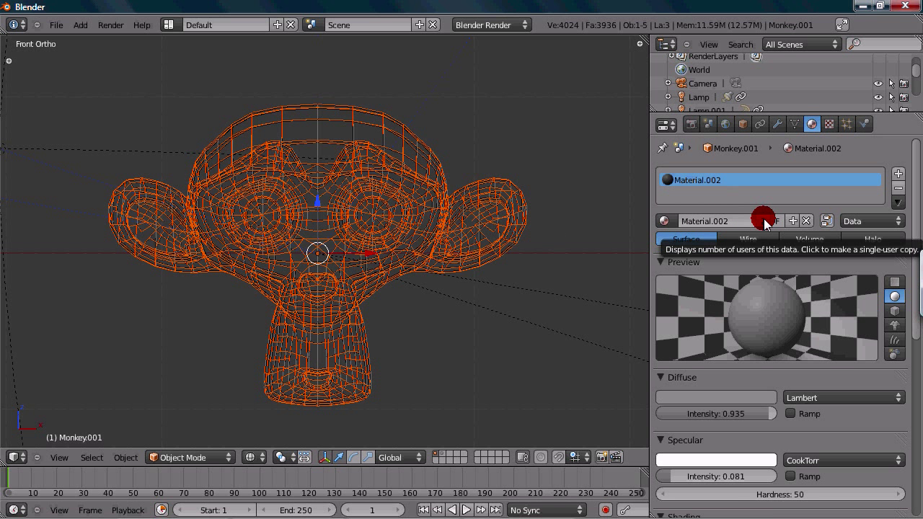
Make Monkey.001's material a single-user copy, creating Material.003.
{"action": "left_click", "coordinate": [763, 220]}
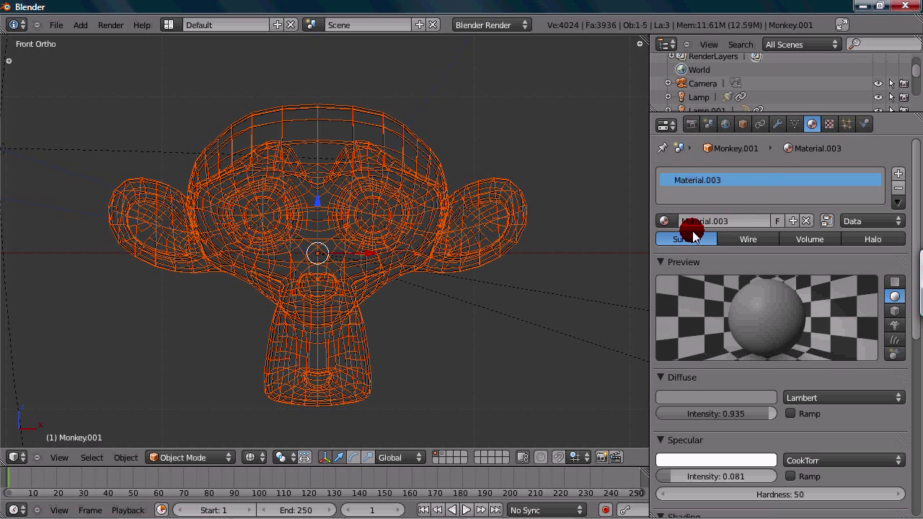
{"action": "mouse_move", "coordinate": [873, 239]}
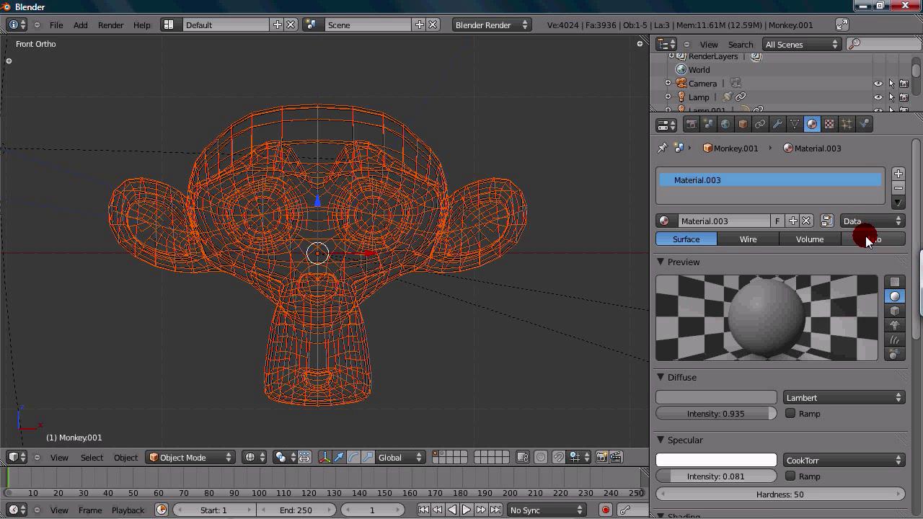
Switch Material.003 to the Halo type and preview it on a monkey shape.
{"action": "left_click", "coordinate": [872, 240]}
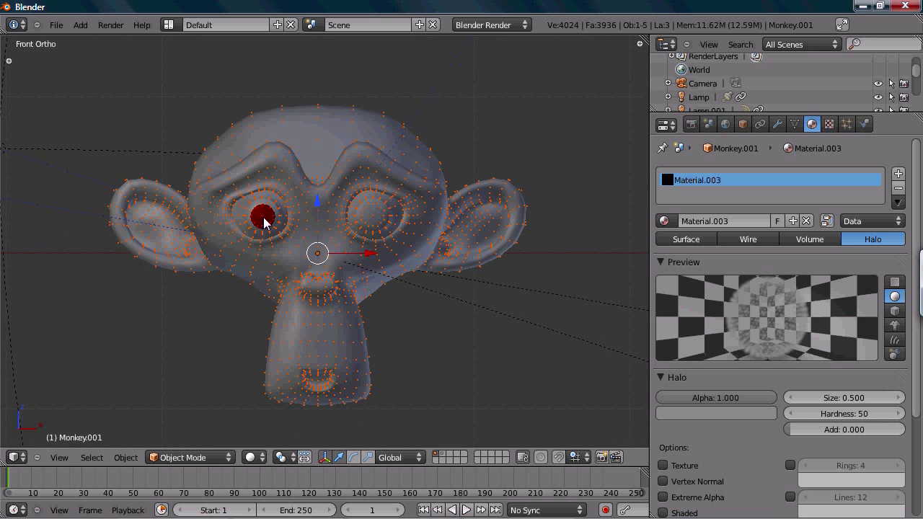
{"action": "scroll", "scroll_direction": "up", "scroll_amount": 3}
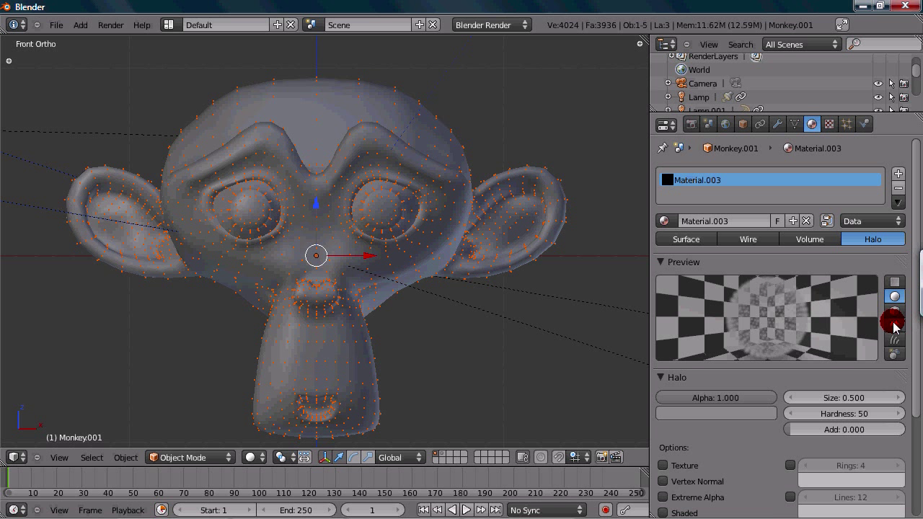
{"action": "left_click", "coordinate": [894, 325]}
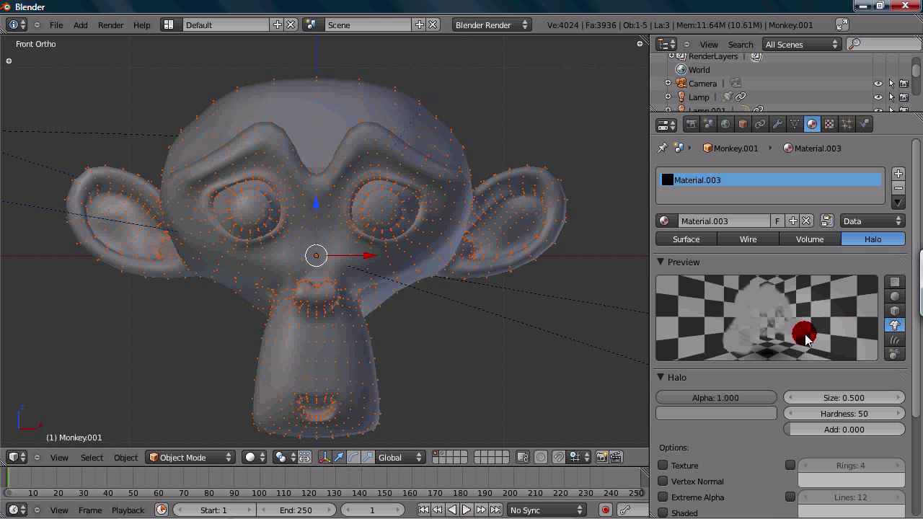
{"action": "mouse_move", "coordinate": [707, 251]}
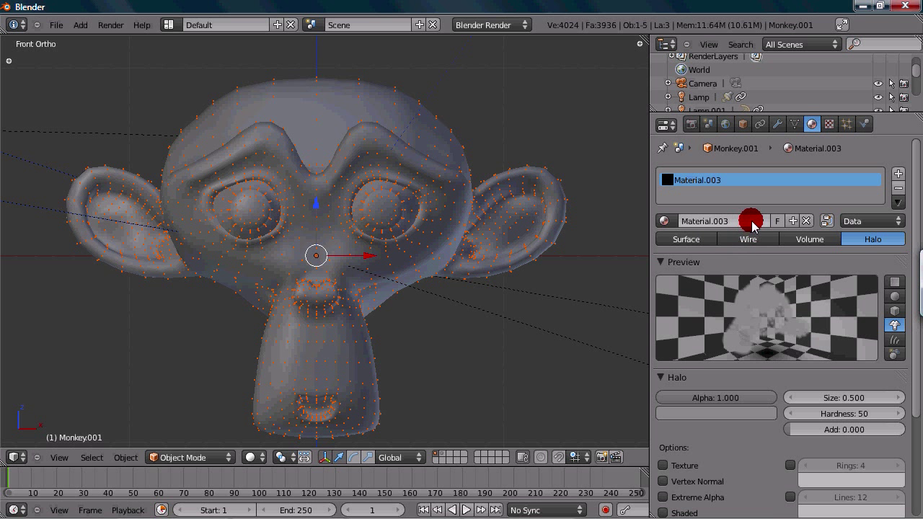
{"action": "scroll", "scroll_direction": "down", "scroll_amount": 3}
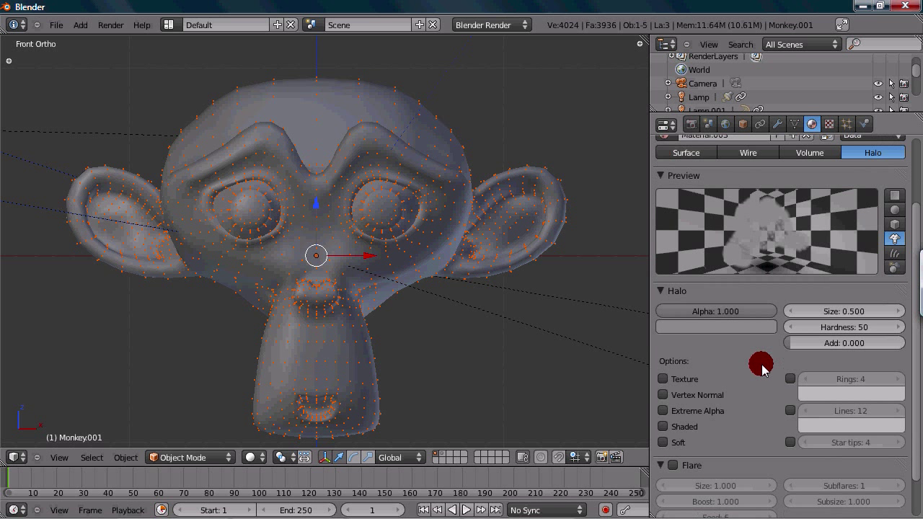
{"action": "mouse_move", "coordinate": [695, 285]}
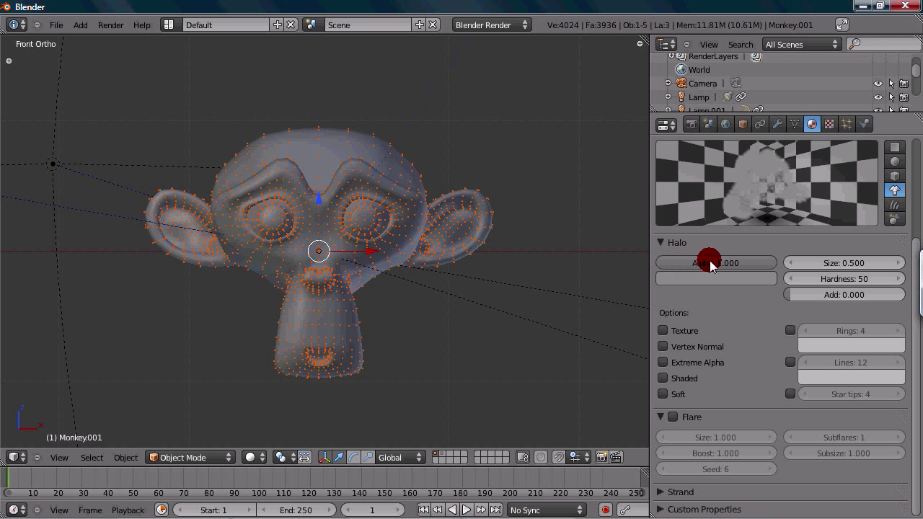
{"action": "mouse_move", "coordinate": [716, 263]}
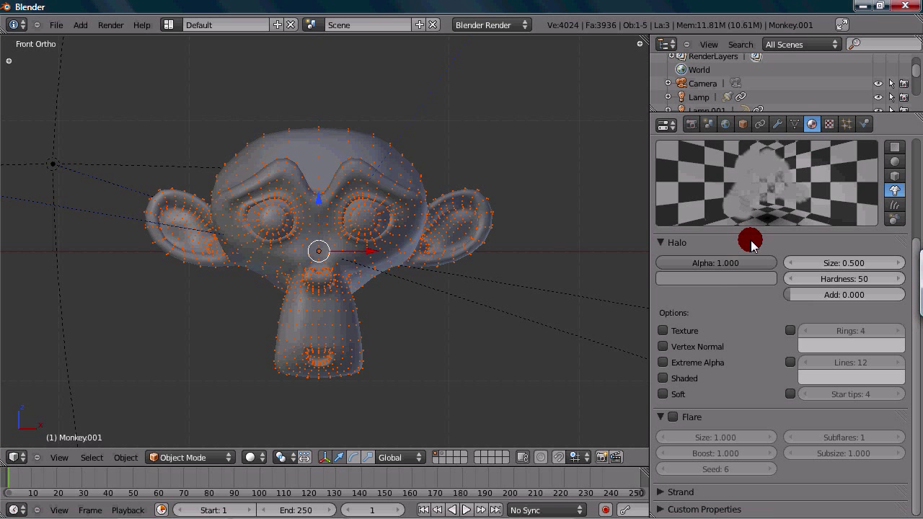
Reduce the halo alpha from 1.000 to 0.030 for a nearly transparent glow.
{"action": "left_click", "coordinate": [715, 263]}
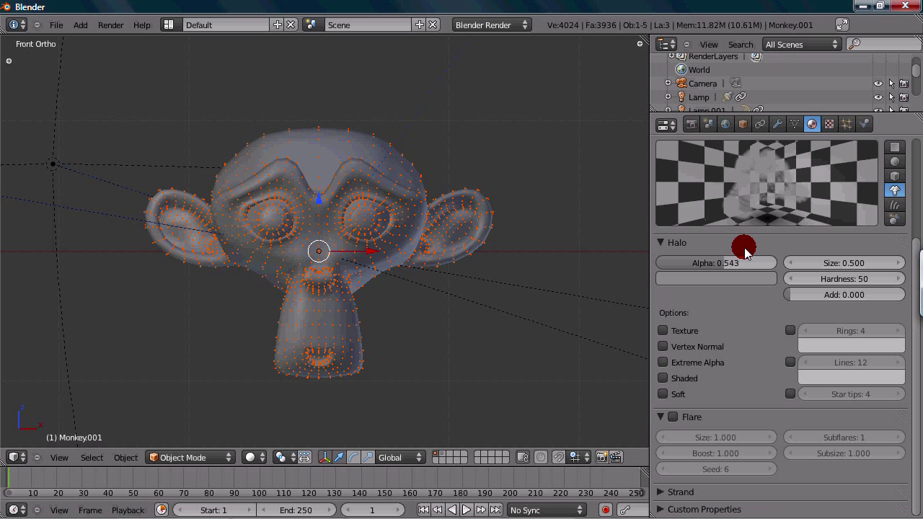
{"action": "left_click_drag", "start_coordinate": [743, 248], "coordinate": [680, 282]}
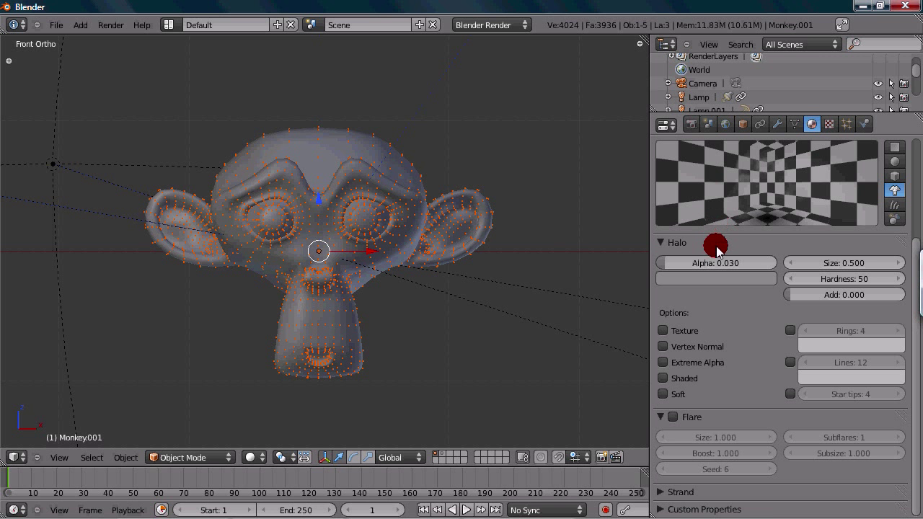
{"action": "mouse_move", "coordinate": [704, 298]}
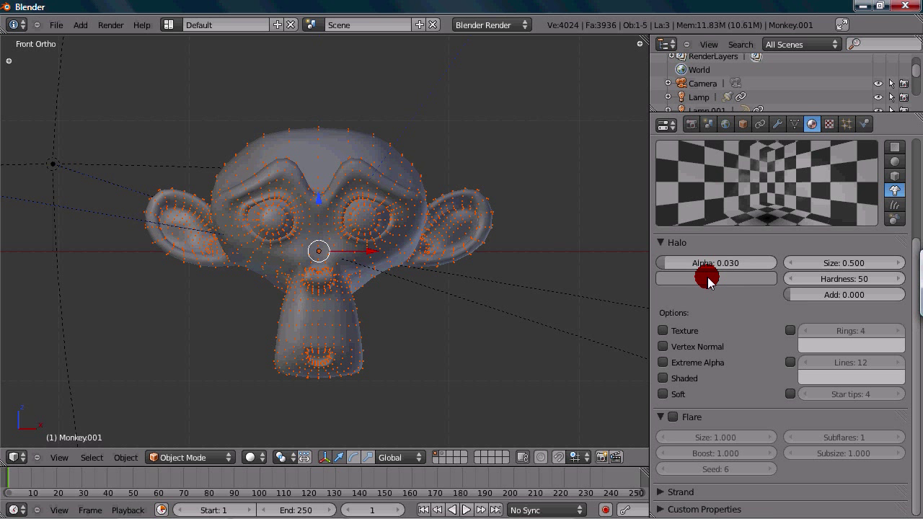
{"action": "mouse_move", "coordinate": [707, 279]}
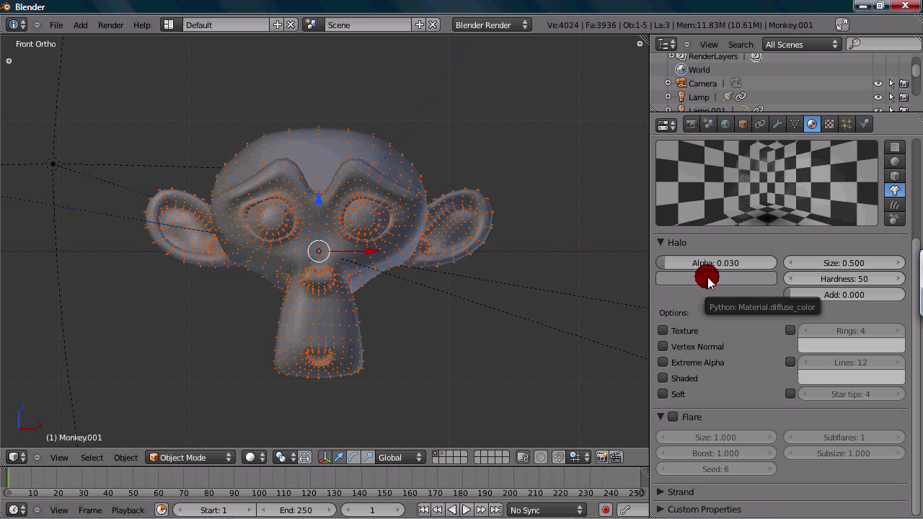
{"action": "mouse_move", "coordinate": [714, 281]}
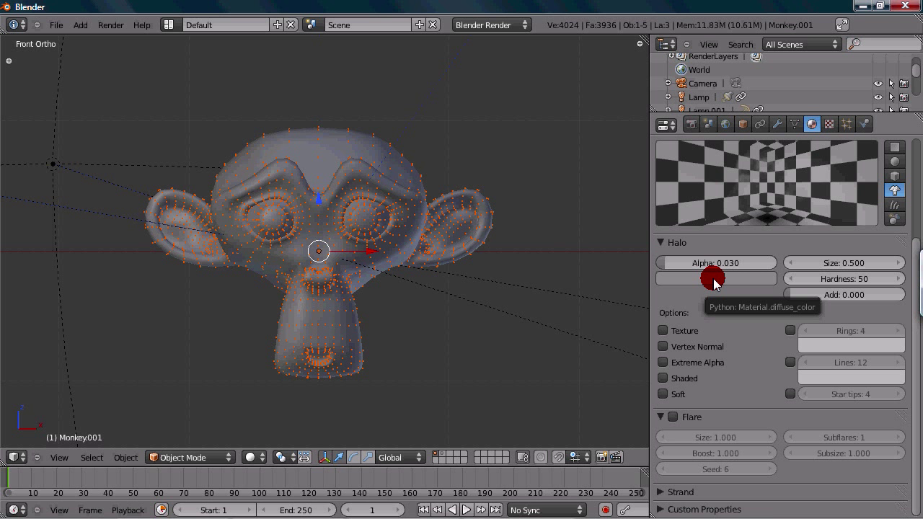
{"action": "left_click", "coordinate": [714, 278]}
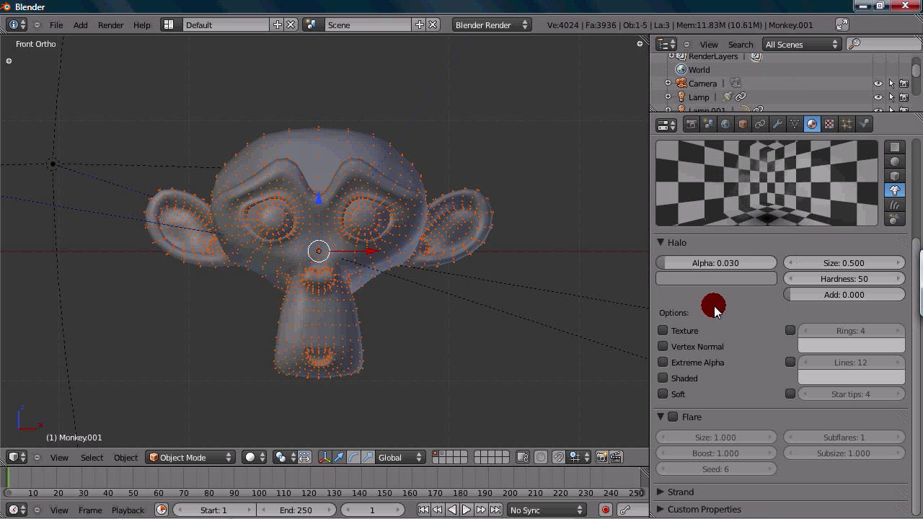
Set the halo colour to a bright green with raised brightness.
{"action": "left_click", "coordinate": [713, 302]}
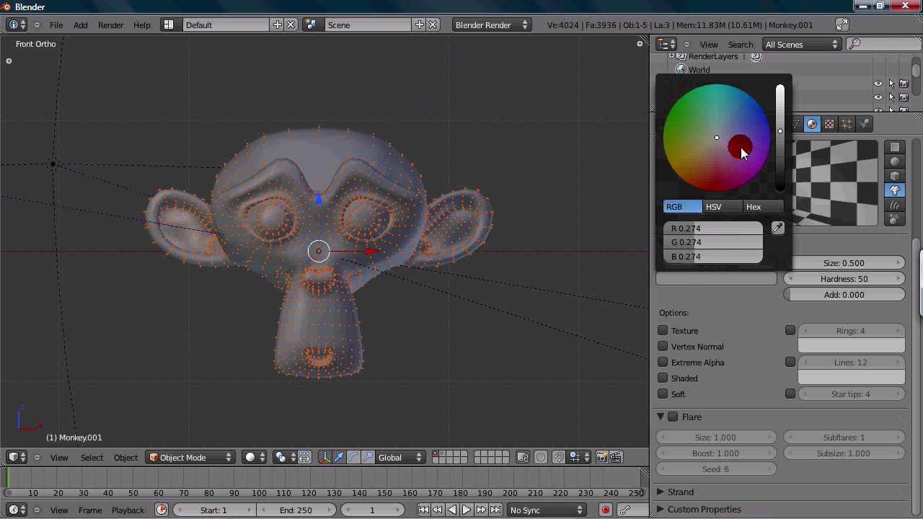
{"action": "left_click", "coordinate": [666, 119]}
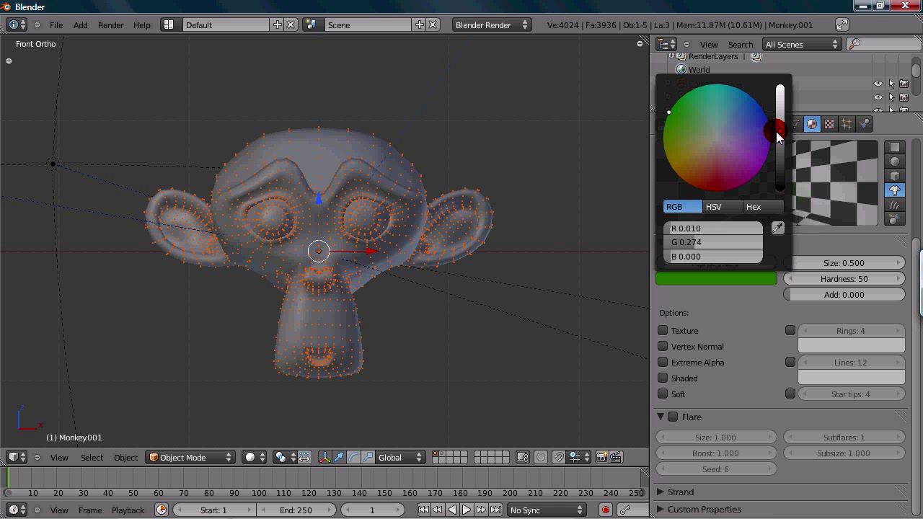
{"action": "left_click_drag", "start_coordinate": [779, 133], "coordinate": [779, 92]}
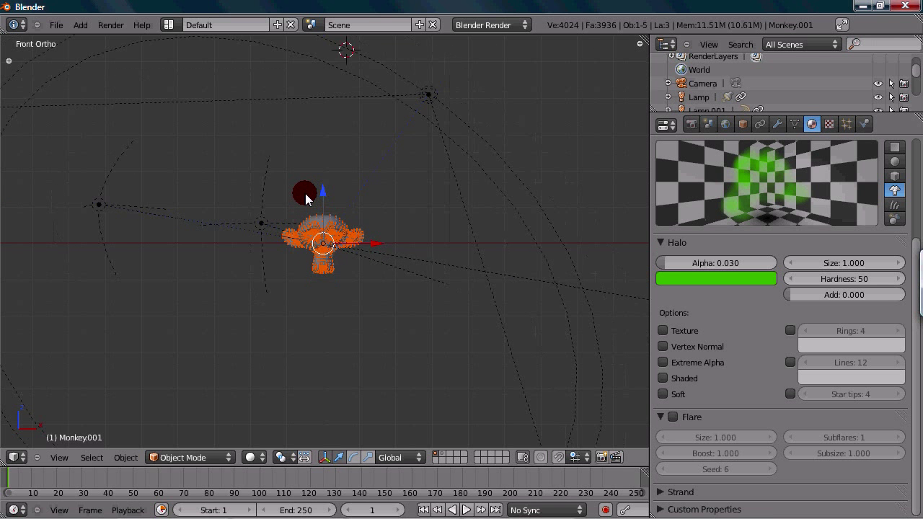
Test-render the green halo and return to the 3D scene through the camera.
{"action": "left_click_drag", "start_coordinate": [304, 194], "coordinate": [384, 233]}
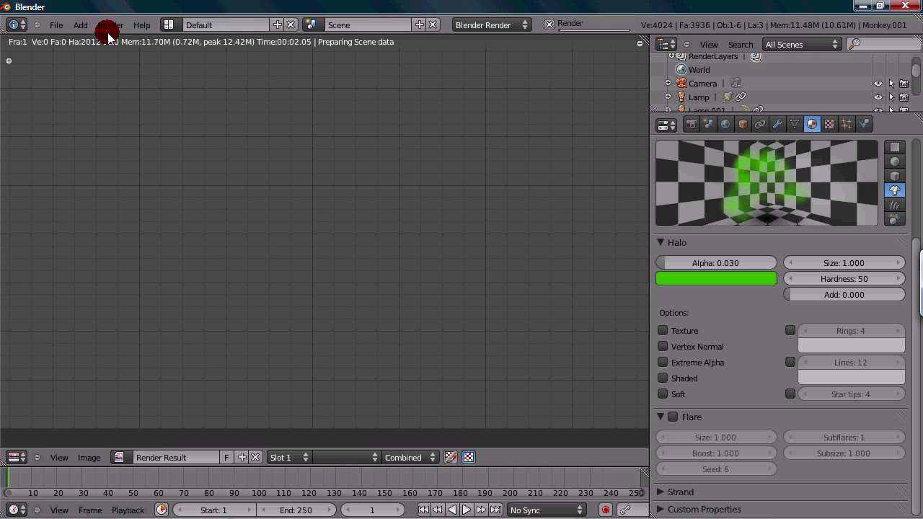
{"action": "left_click", "coordinate": [110, 25]}
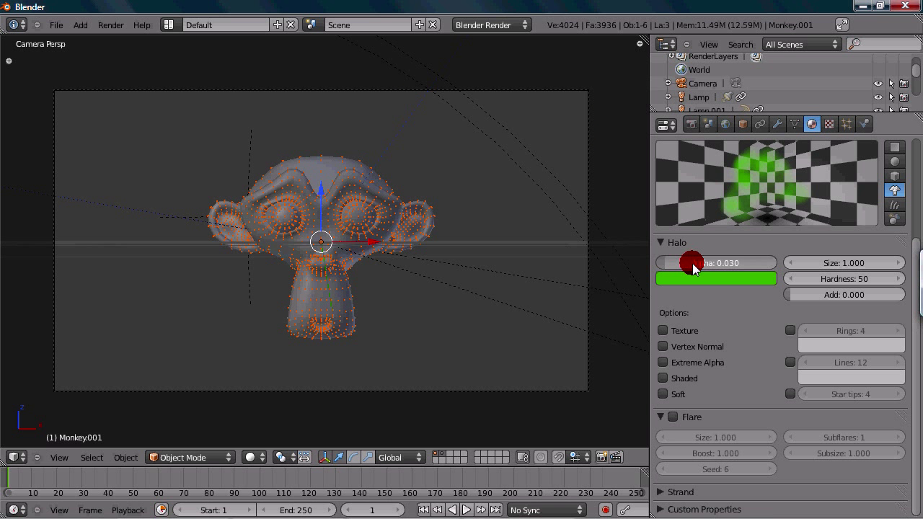
Set the halo alpha to 0.010 and its size to 0.800.
{"action": "left_click", "coordinate": [715, 262]}
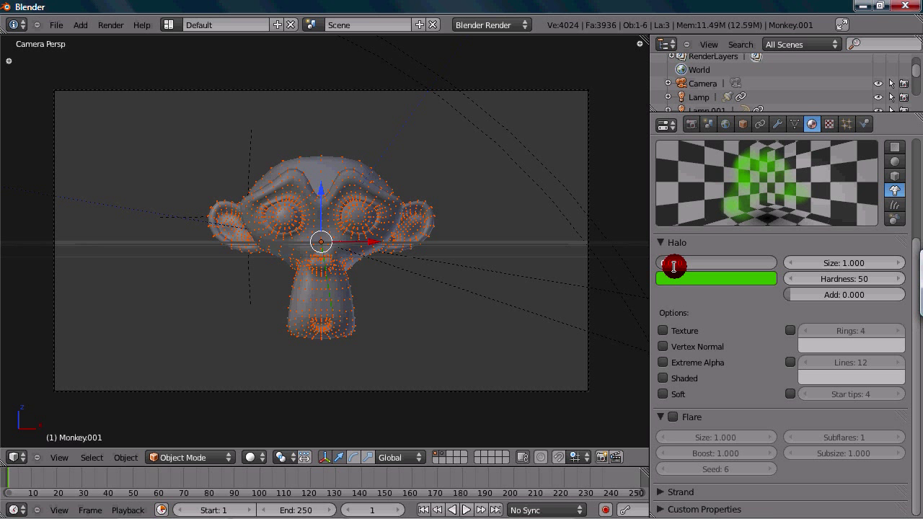
{"action": "left_click", "coordinate": [673, 262]}
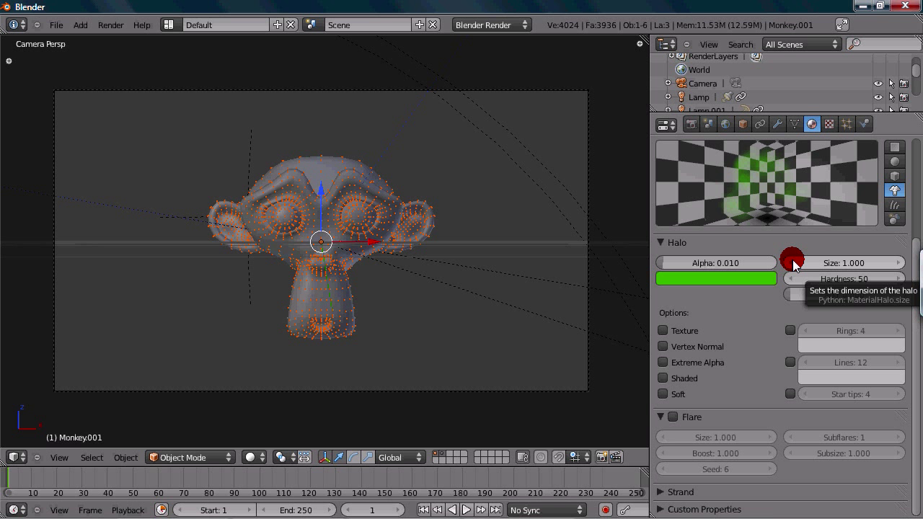
{"action": "left_click_drag", "start_coordinate": [792, 262], "coordinate": [882, 267]}
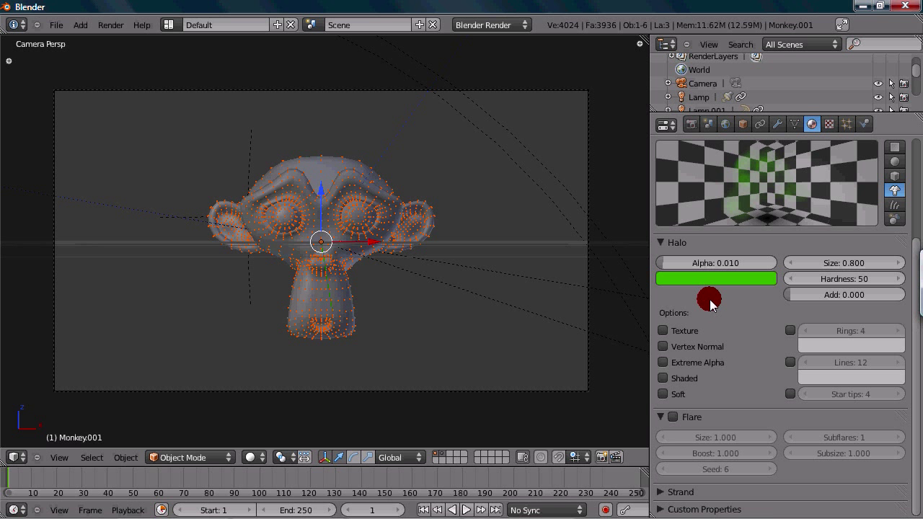
{"action": "left_click", "coordinate": [109, 25]}
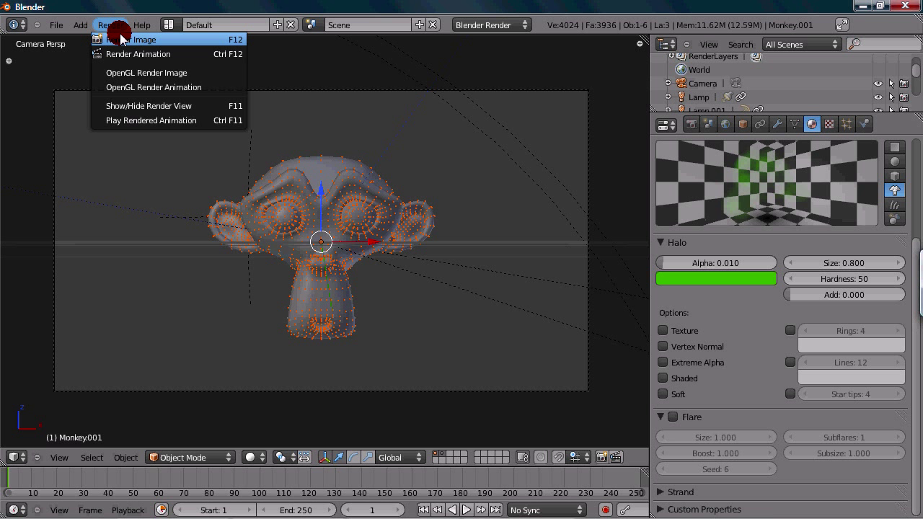
{"action": "left_click", "coordinate": [144, 39]}
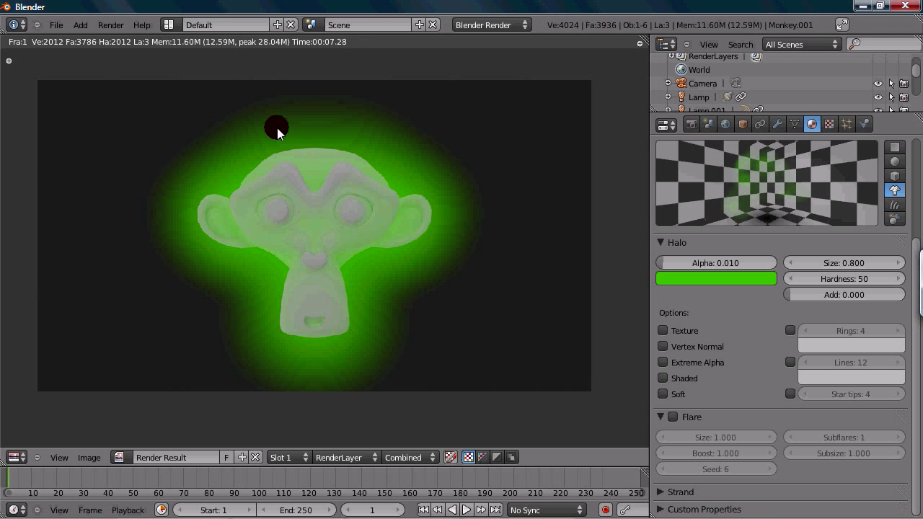
{"action": "mouse_move", "coordinate": [192, 242]}
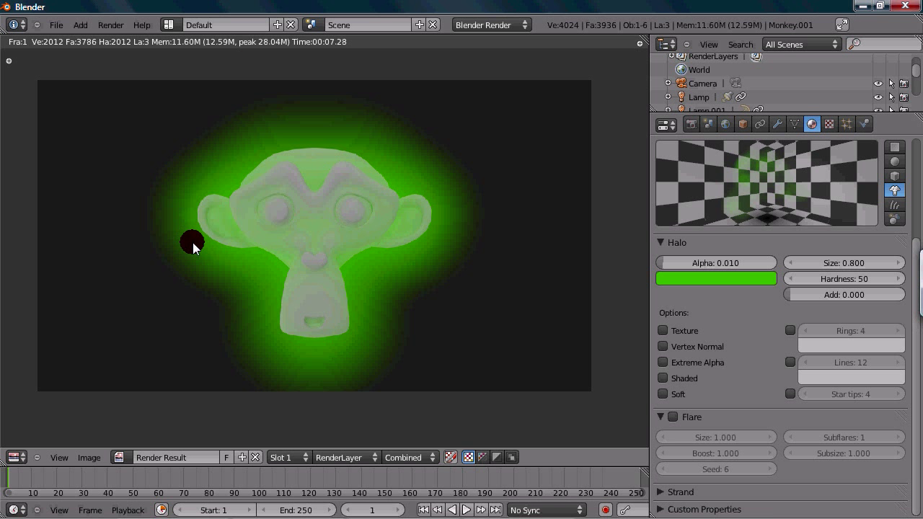
{"action": "mouse_move", "coordinate": [421, 253]}
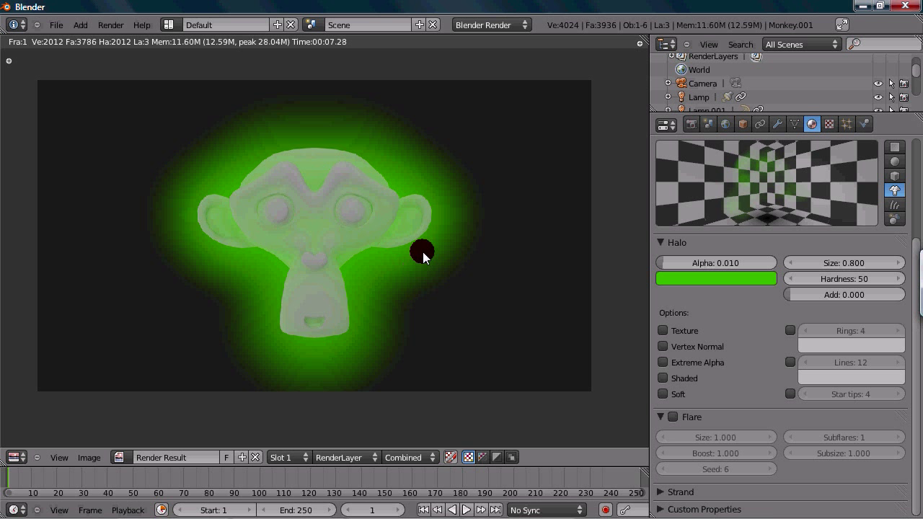
{"action": "mouse_move", "coordinate": [321, 348]}
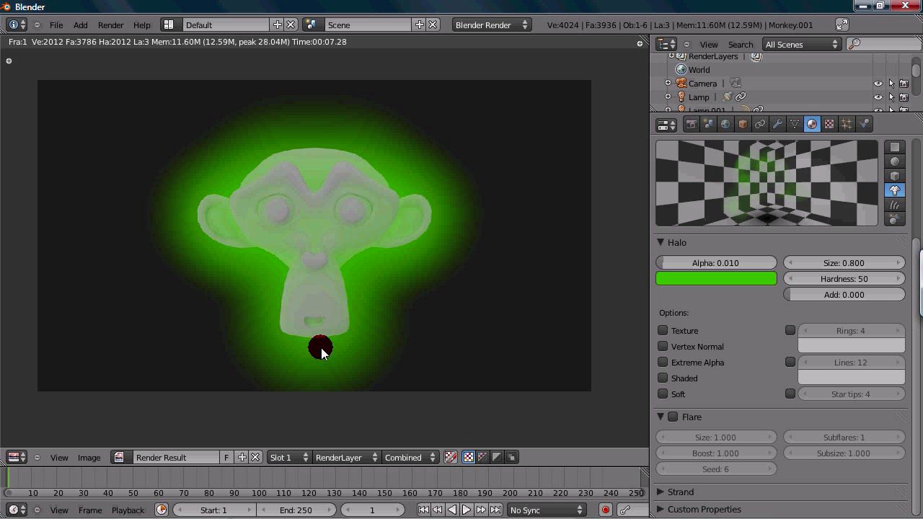
{"action": "mouse_move", "coordinate": [427, 281]}
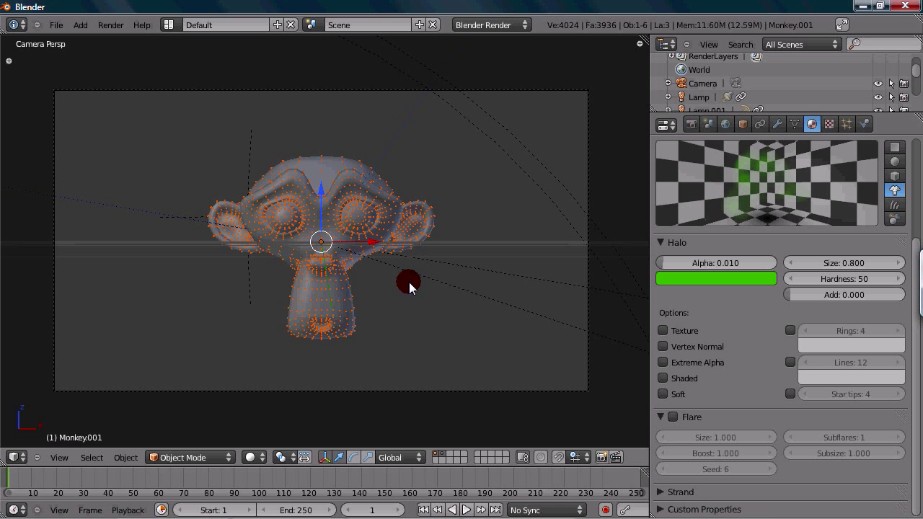
Reduce the halo alpha to 0.005 and its size to 0.500.
{"action": "left_click_drag", "start_coordinate": [407, 281], "coordinate": [396, 252]}
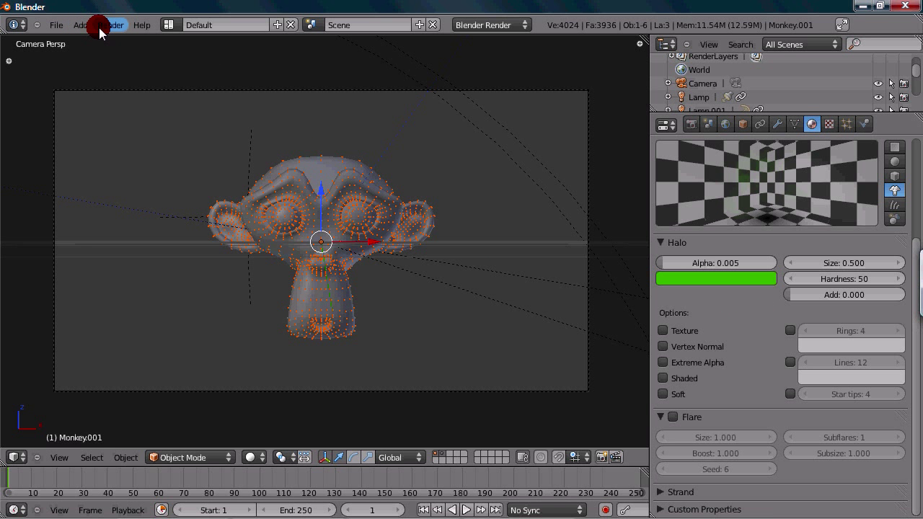
Render the monkey via Render Image, showing a thin subtle green outline glow.
{"action": "left_click", "coordinate": [110, 24]}
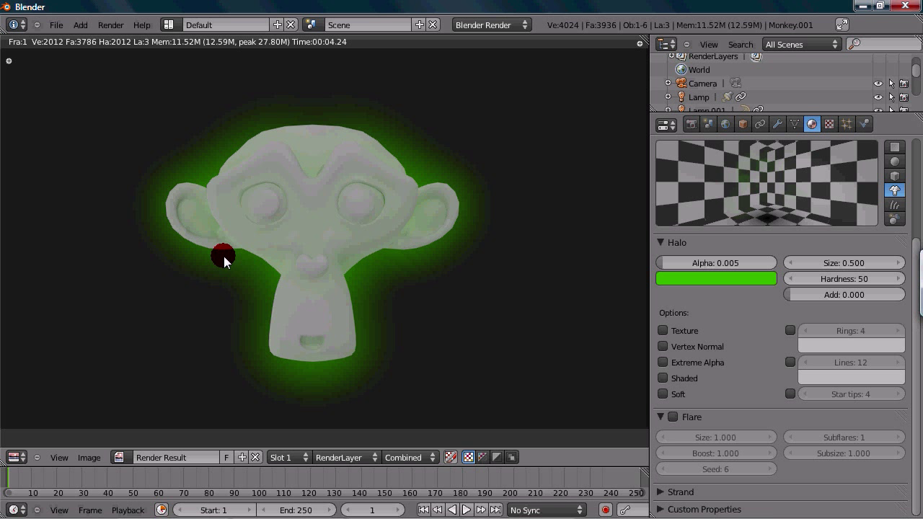
{"action": "left_click_drag", "start_coordinate": [224, 255], "coordinate": [277, 140]}
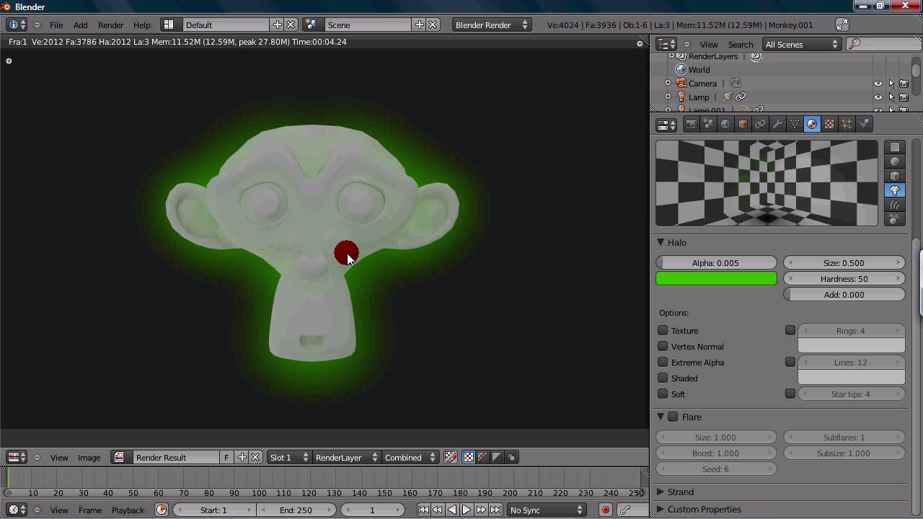
{"action": "mouse_move", "coordinate": [352, 268]}
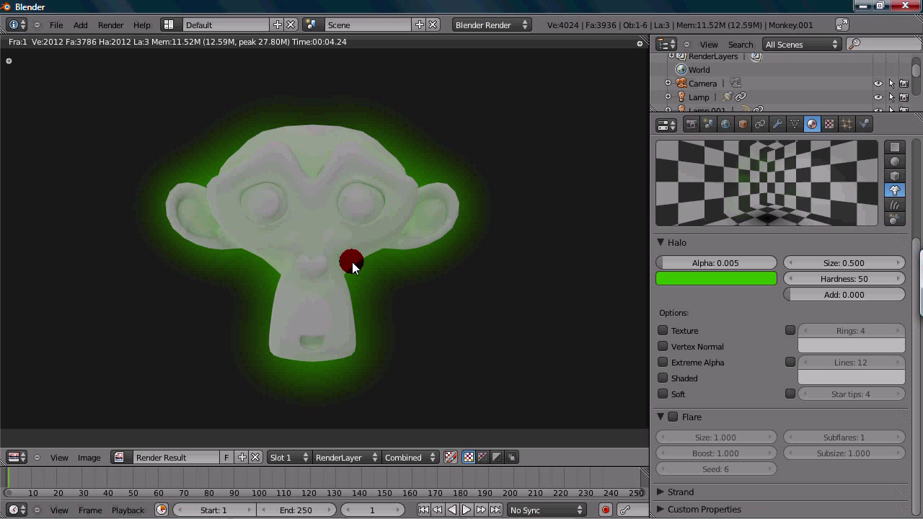